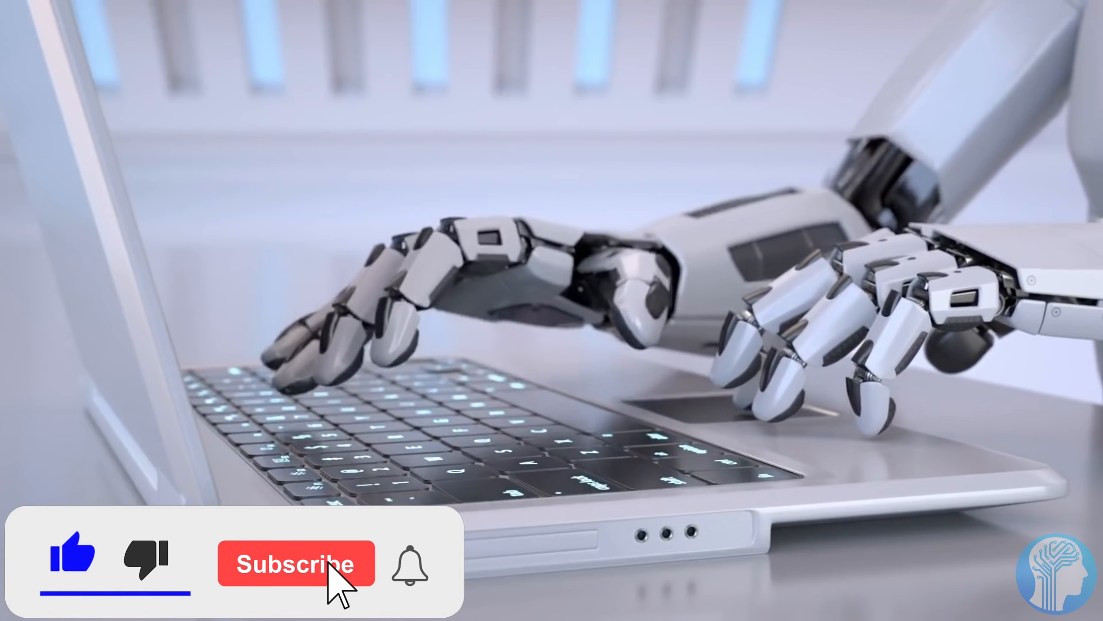
click(295, 564)
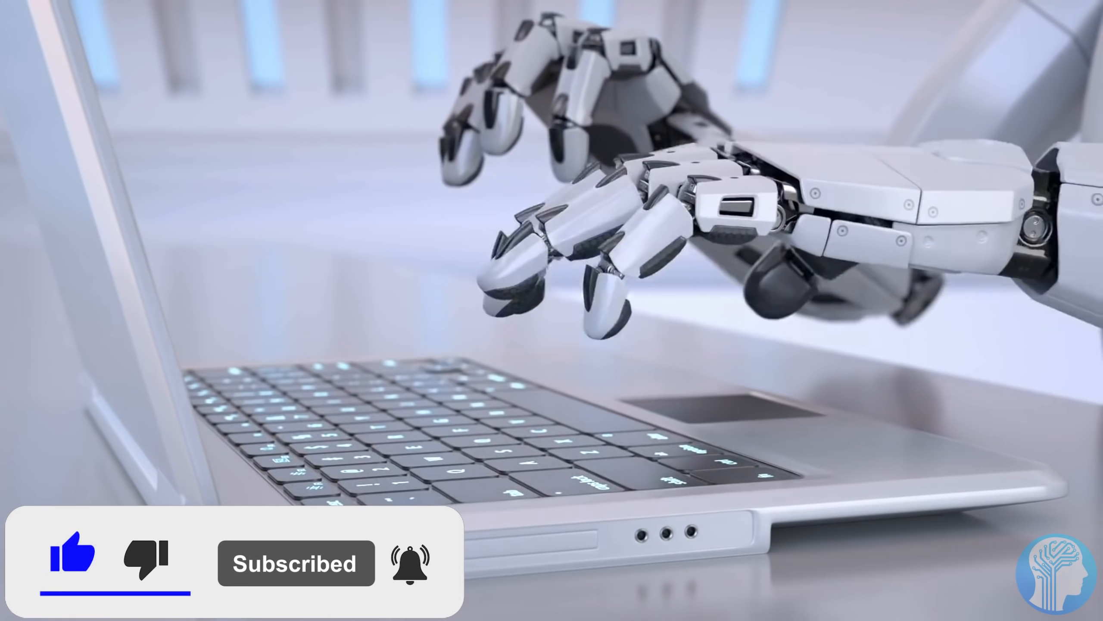